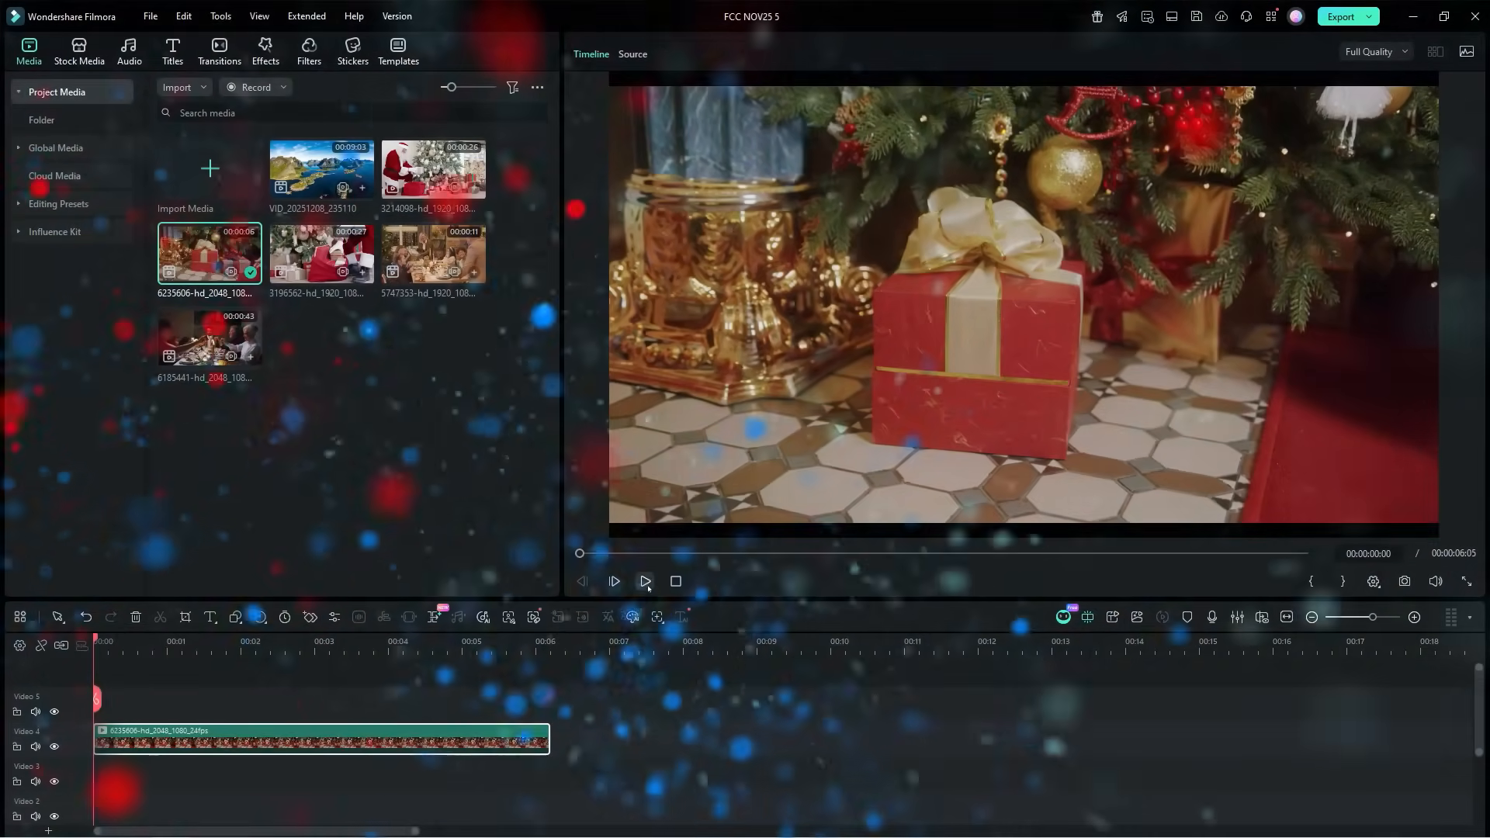
Step: Begin the four-corner outline path over the front face of the red gift box
left_click(646, 581)
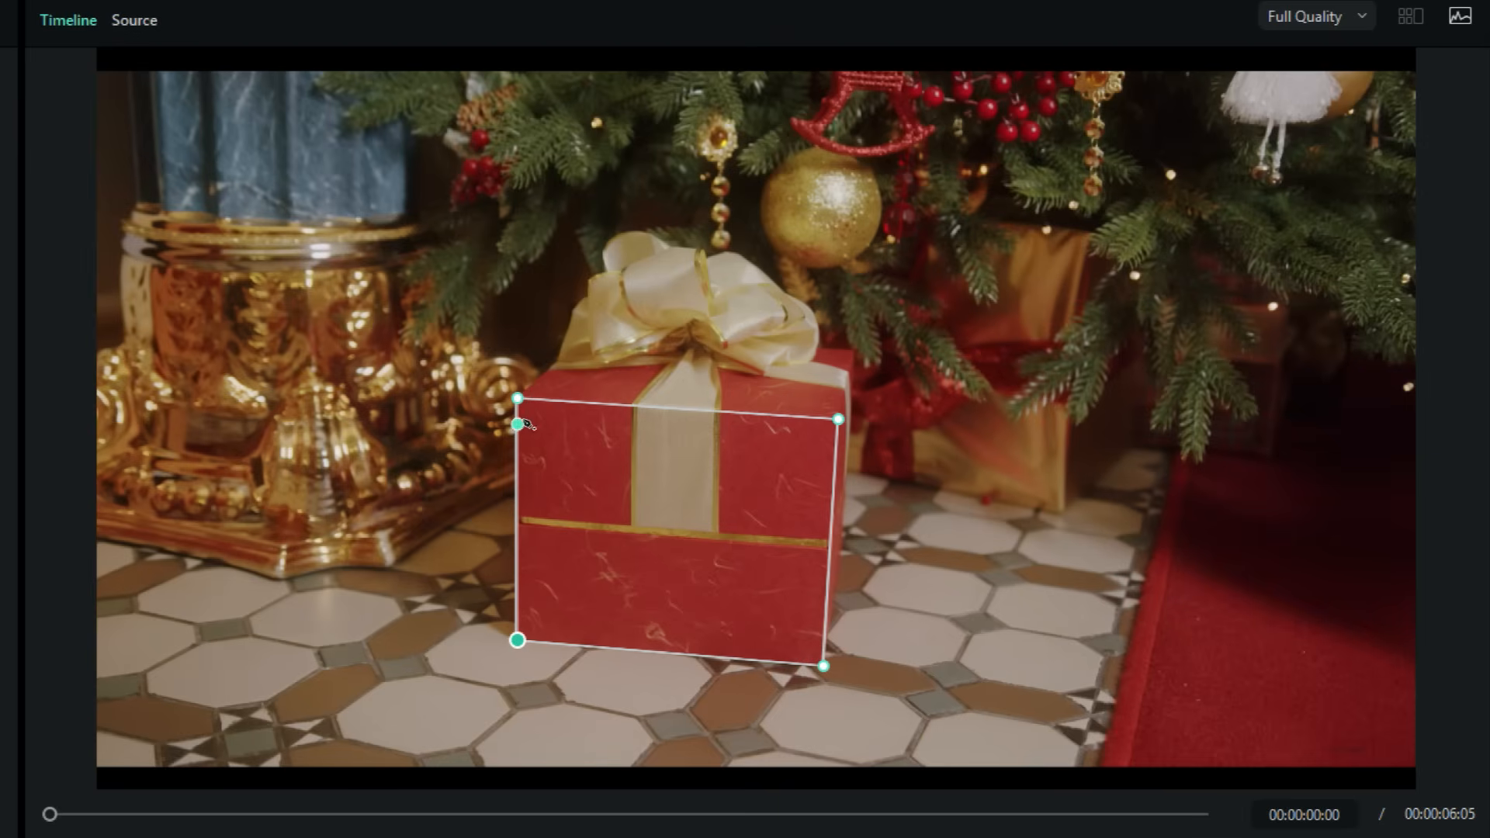
Step: Close the gift outline, apply the Dual Neon stroke preset, and preview it
left_click_drag(518, 424, 520, 398)
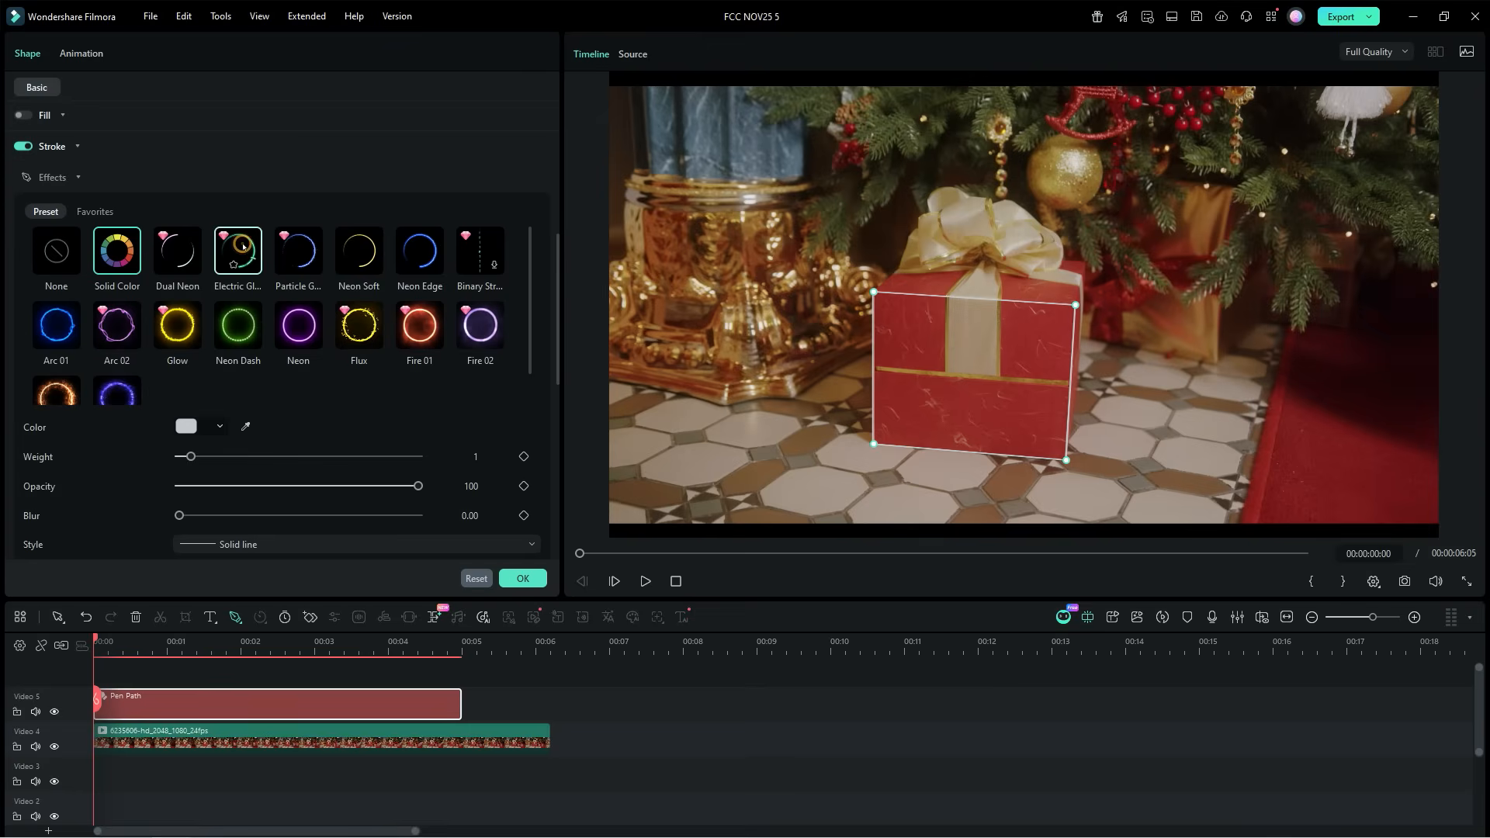
left_click(177, 250)
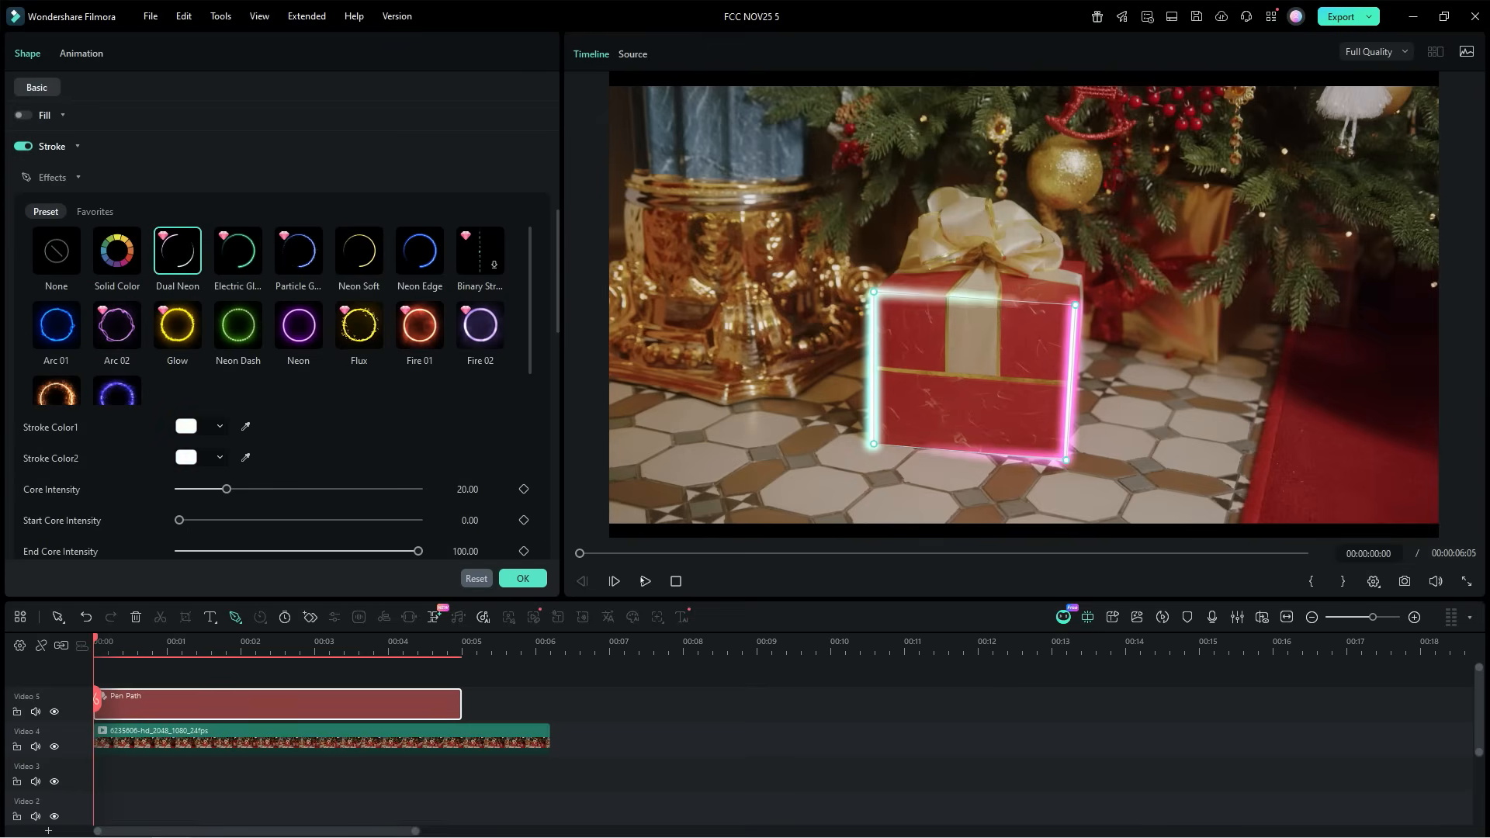
left_click(646, 582)
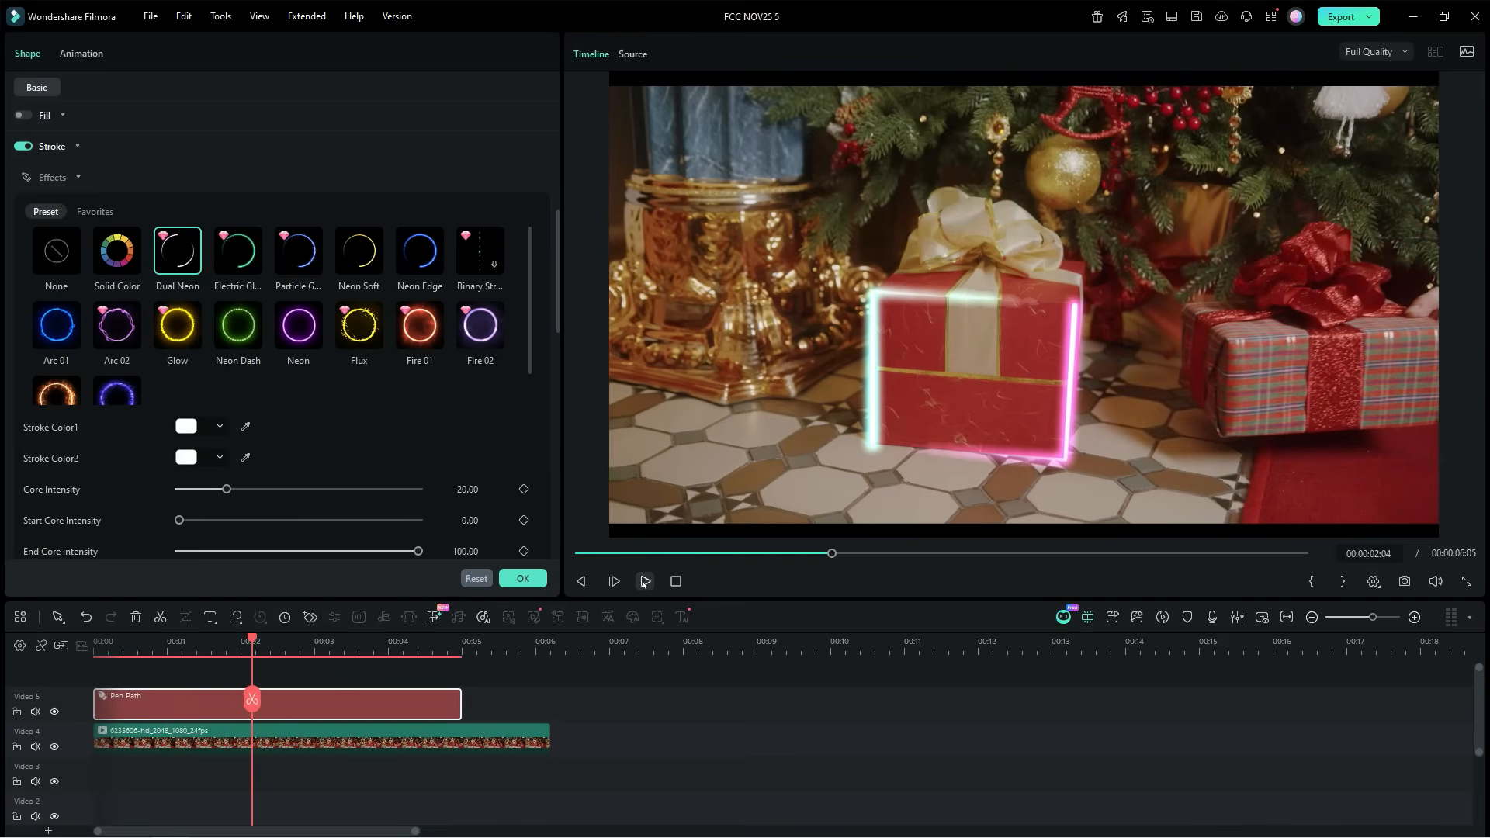
Step: Compare Neon Edge, Neon Soft and Particle Glow presets, then return to Dual Neon
left_click(419, 251)
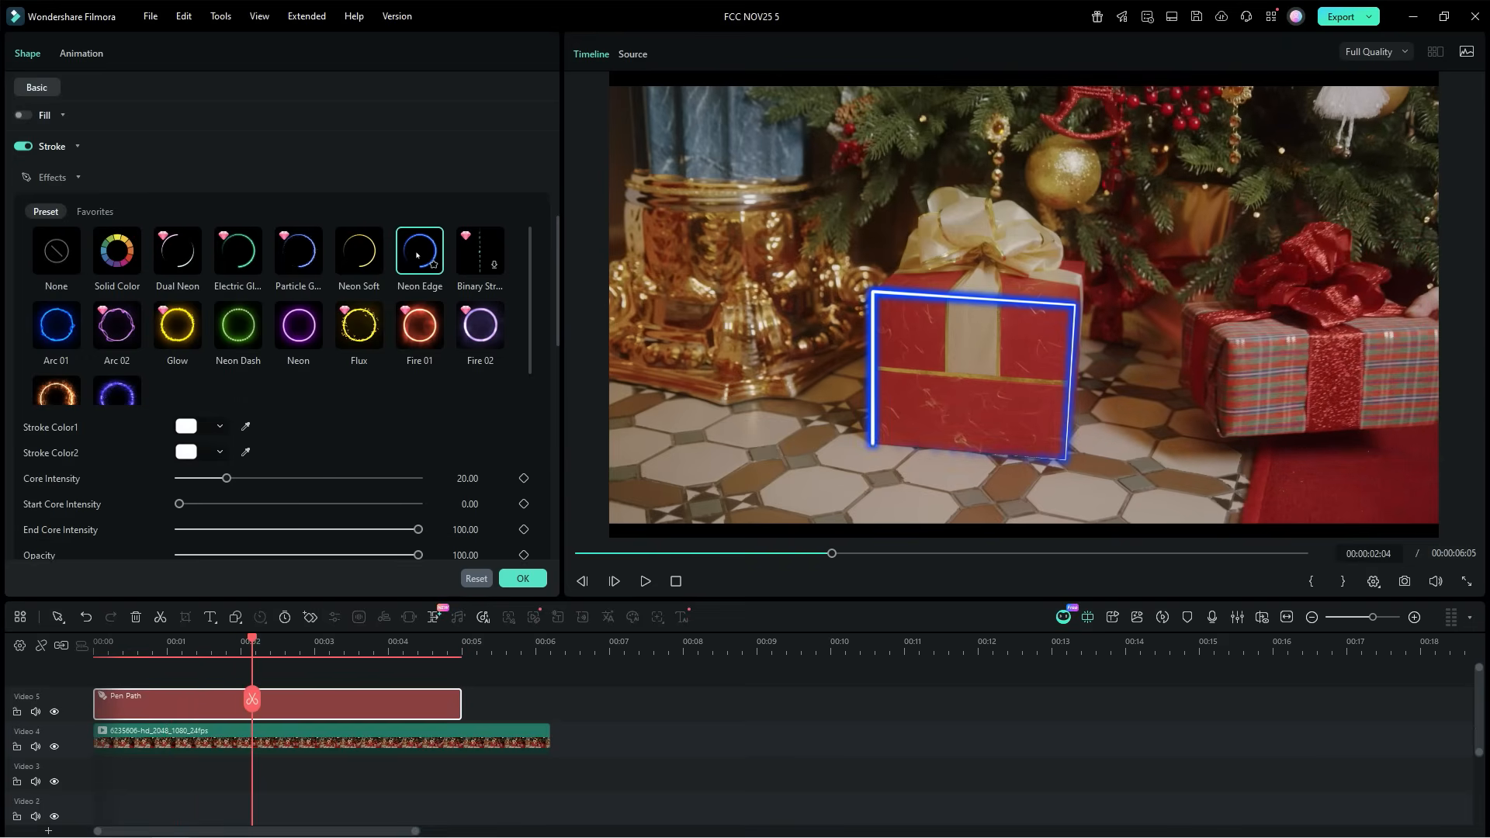
left_click(359, 251)
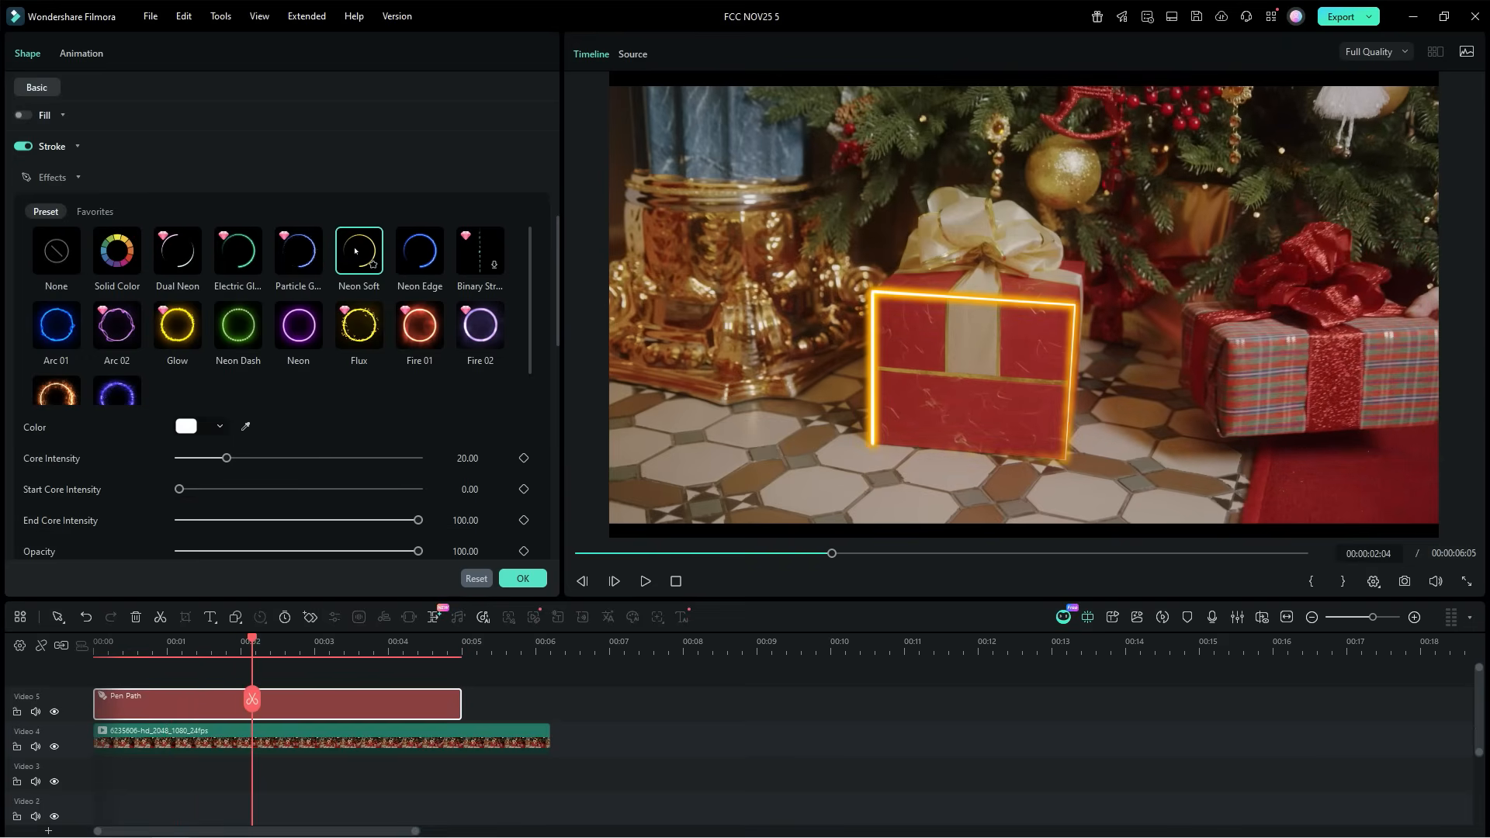
left_click(298, 326)
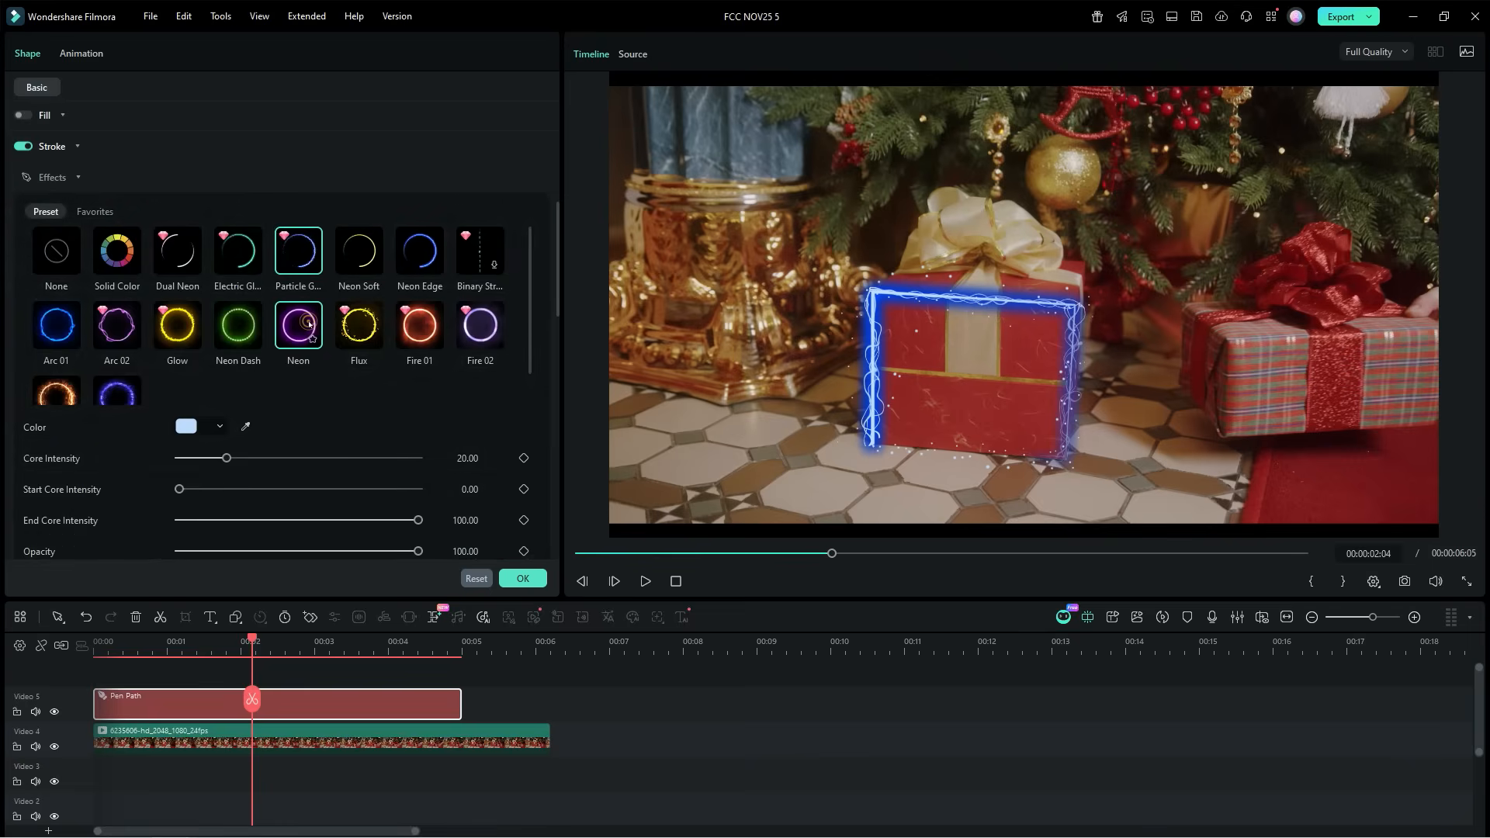
left_click(419, 325)
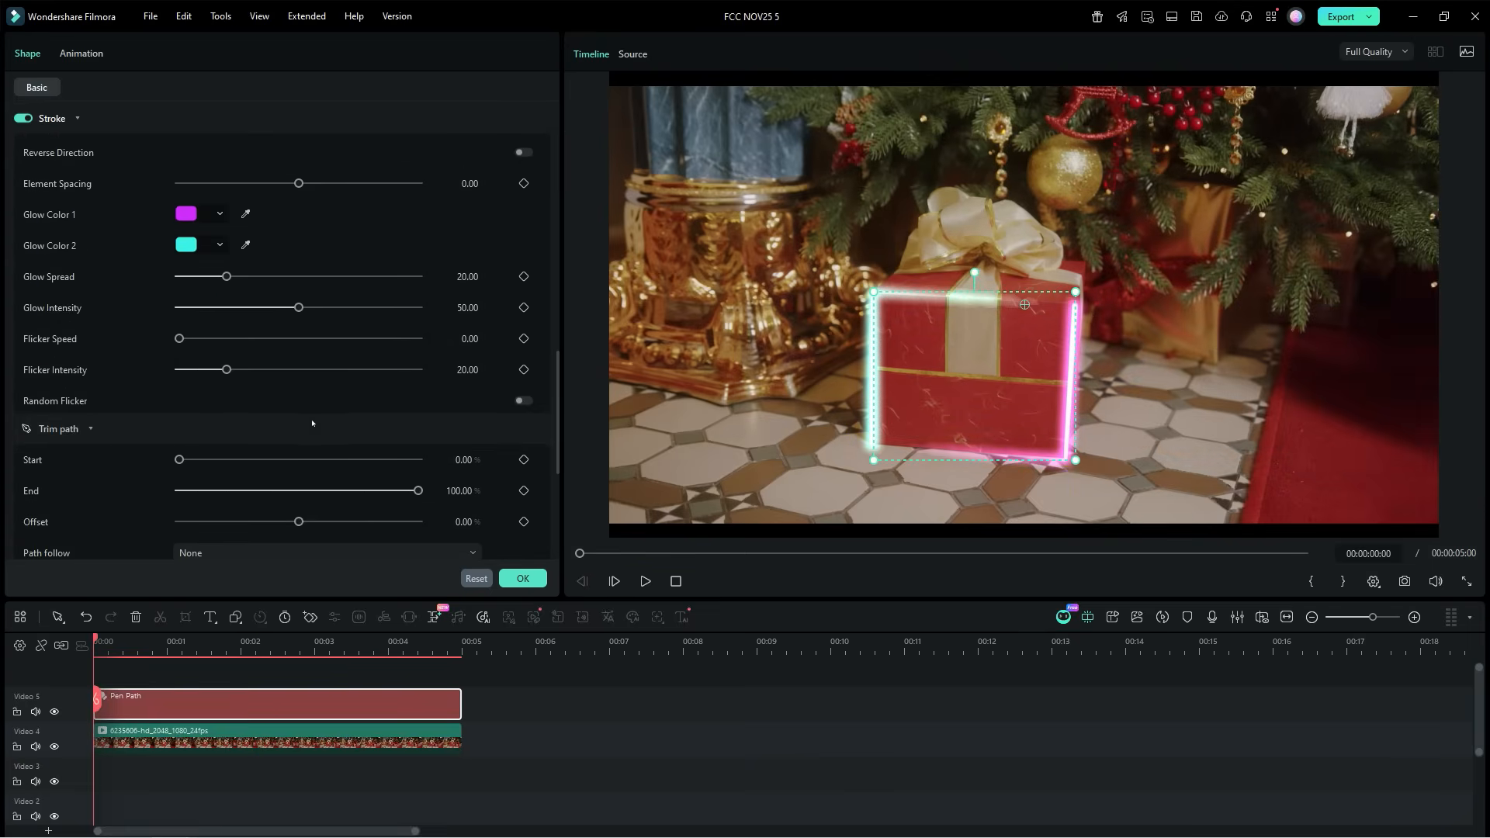
Step: Keyframe Trim path End at 0 at the start and 100 at the clip end
left_click_drag(419, 491, 415, 491)
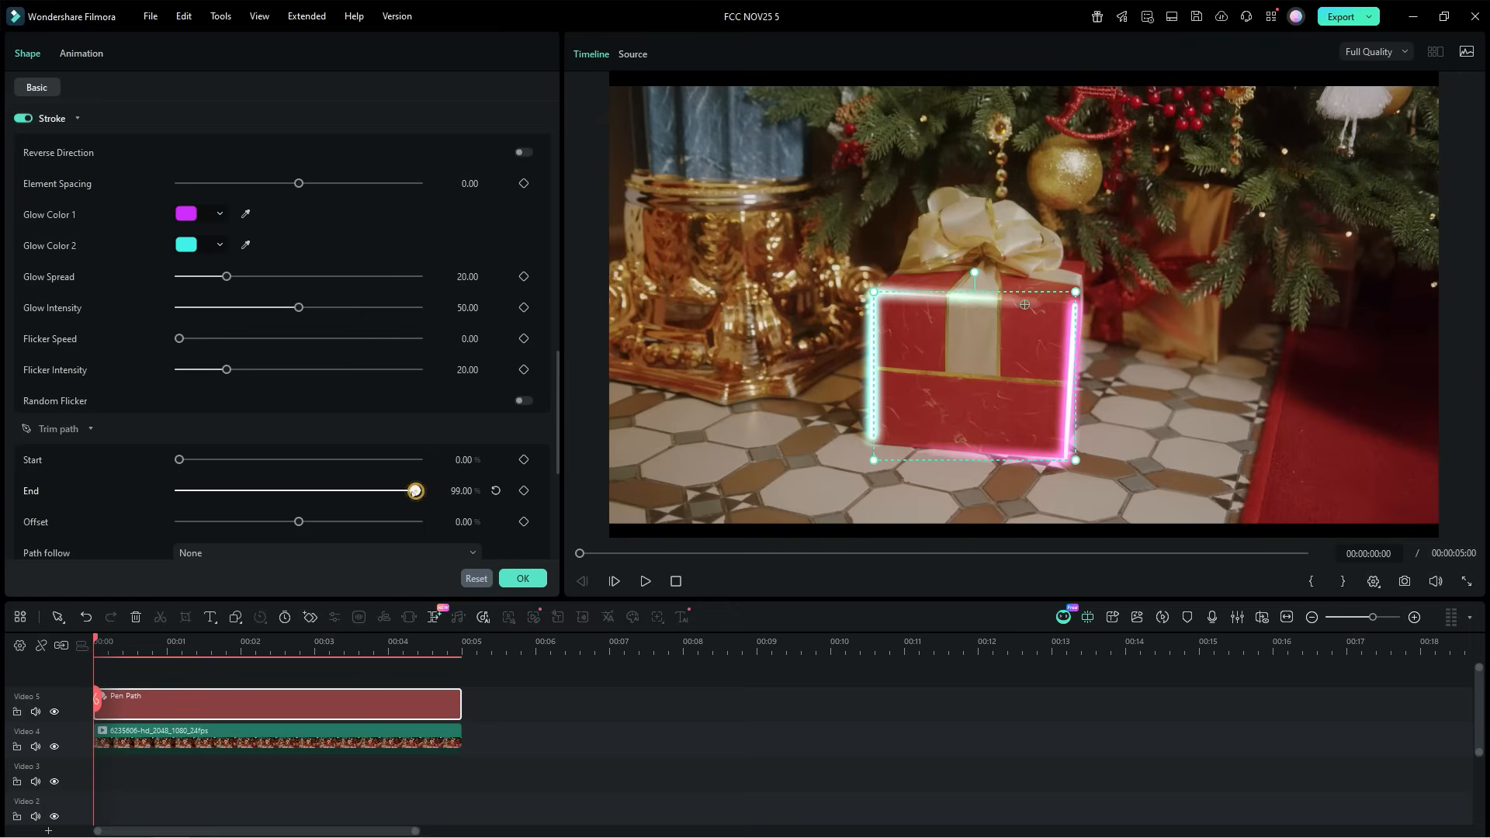
left_click_drag(415, 491, 178, 490)
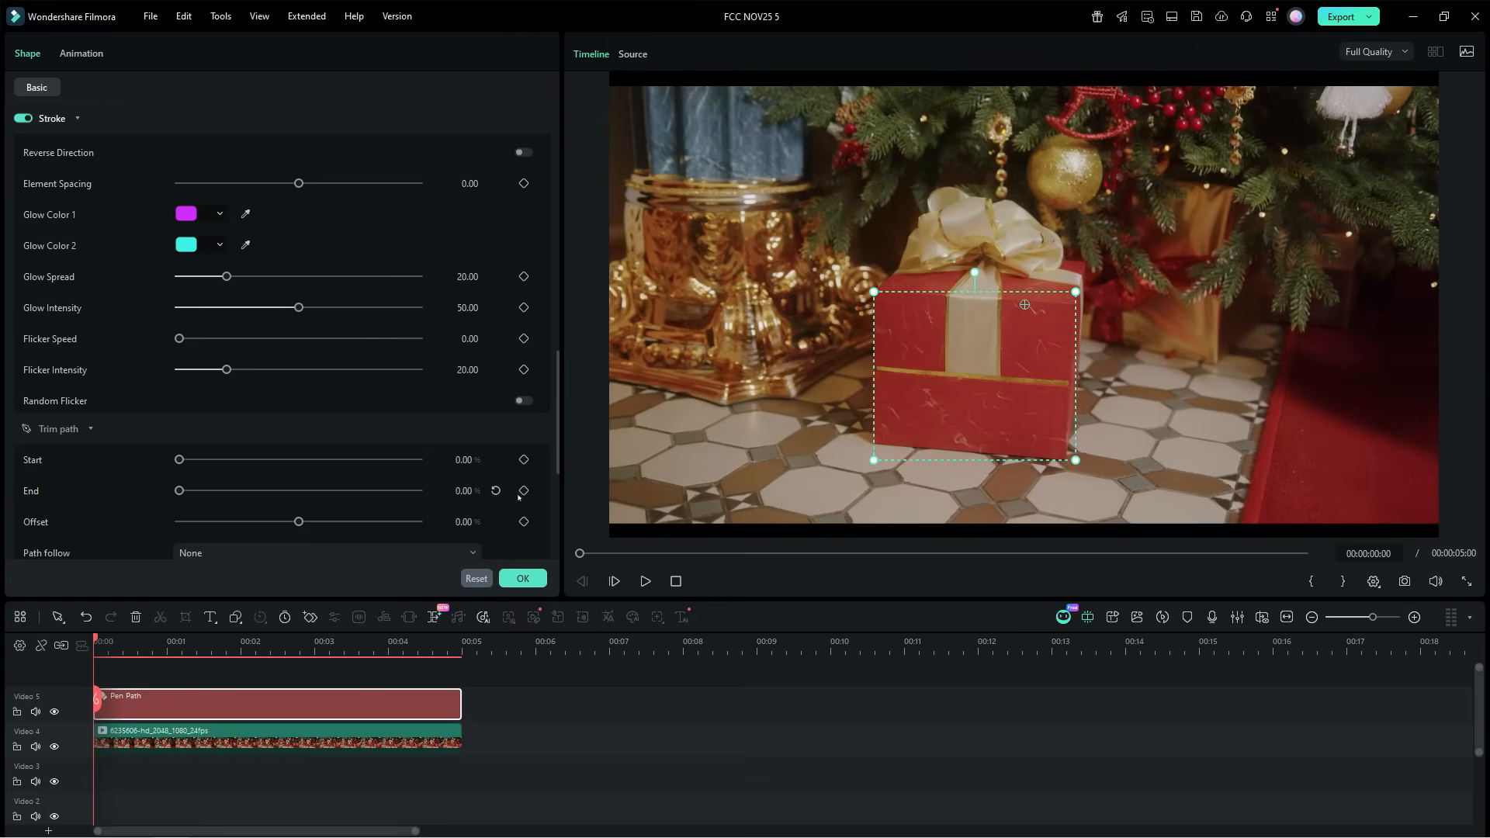
left_click(524, 491)
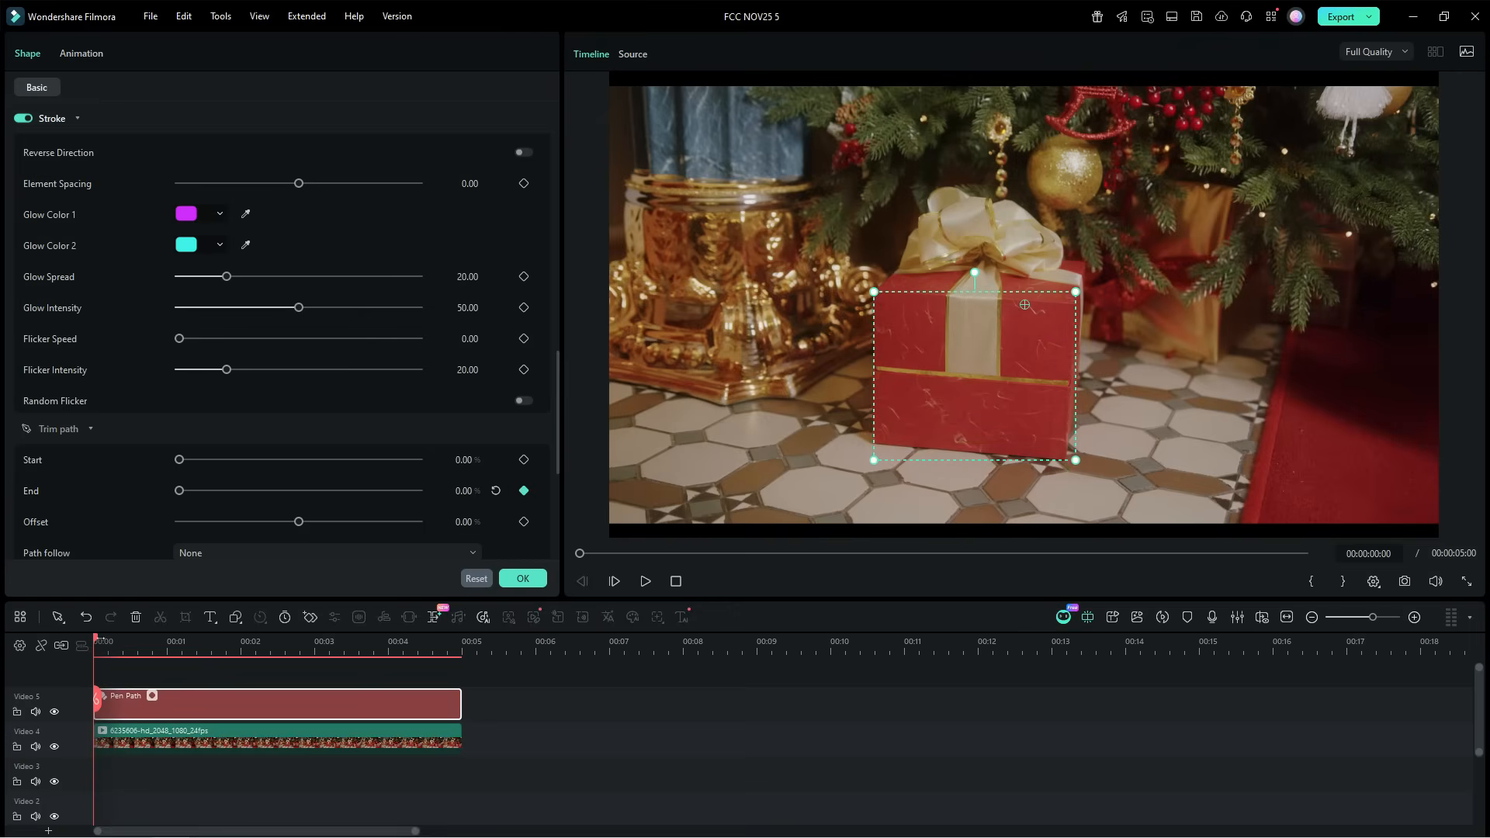
left_click(438, 642)
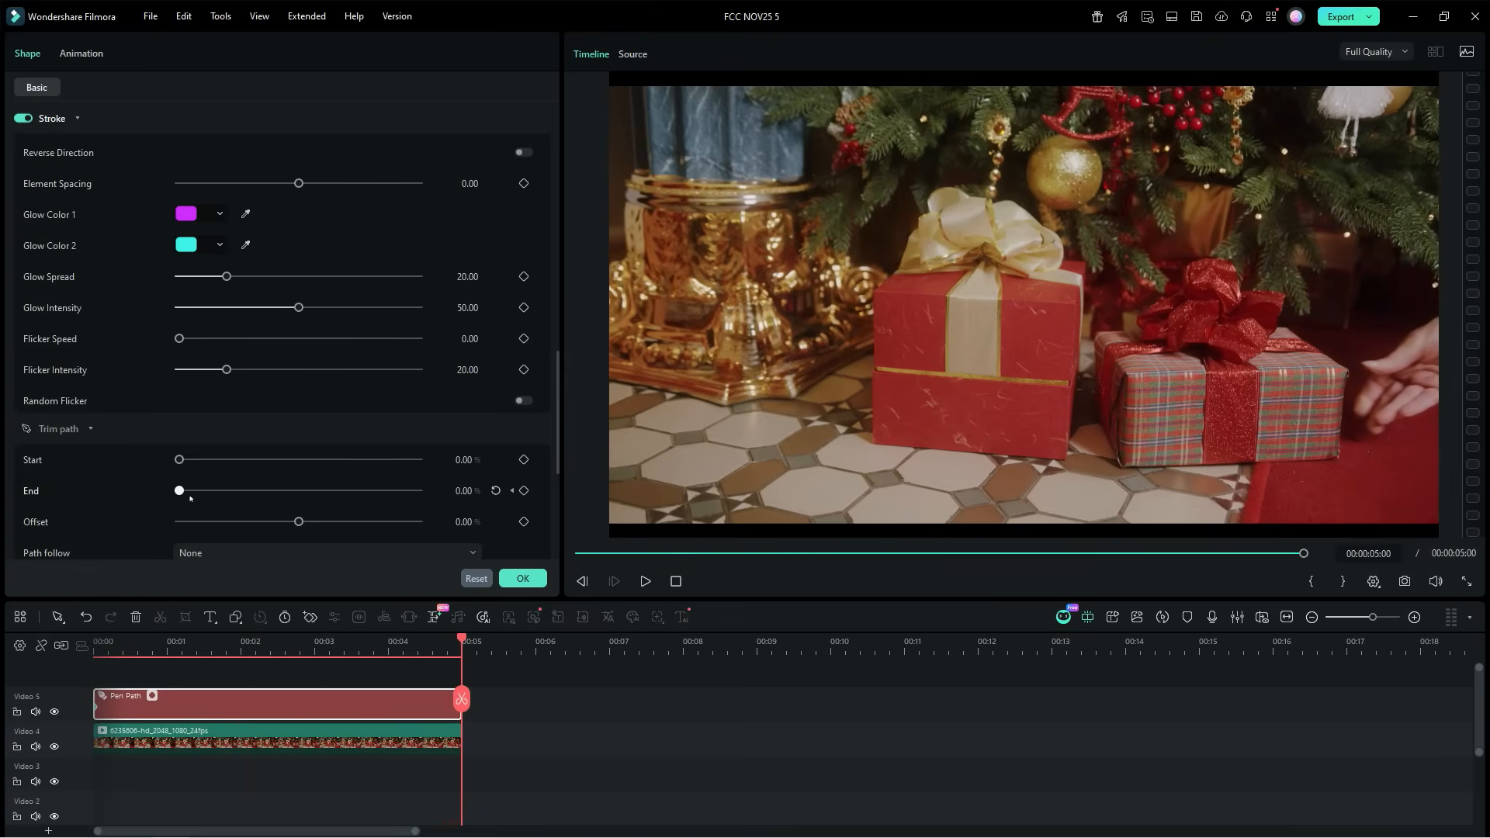
left_click_drag(178, 490, 418, 491)
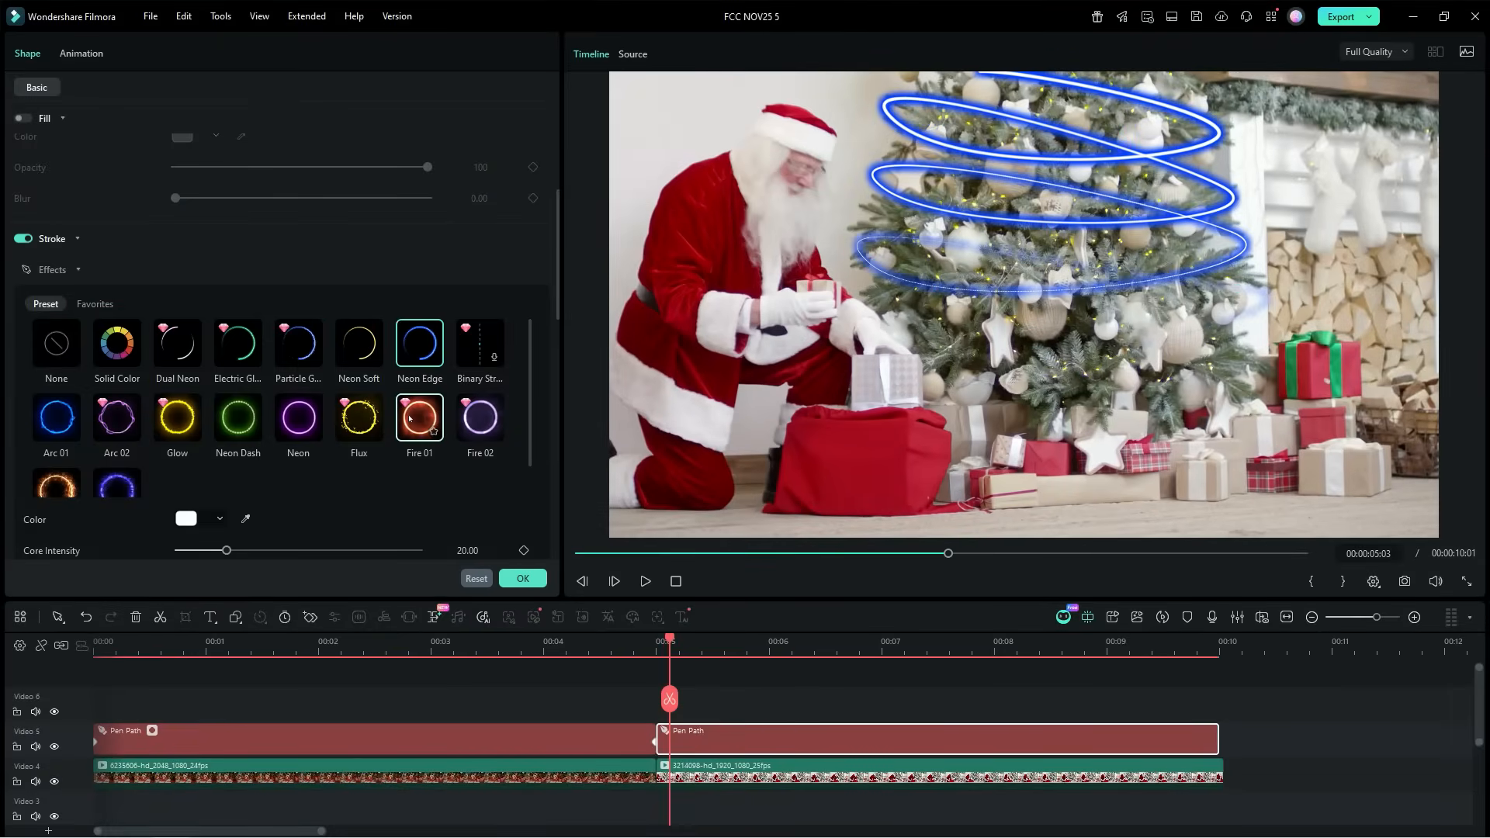
Step: Try a fiery glow stroke preset on the Christmas tree's spiral outline
left_click(480, 419)
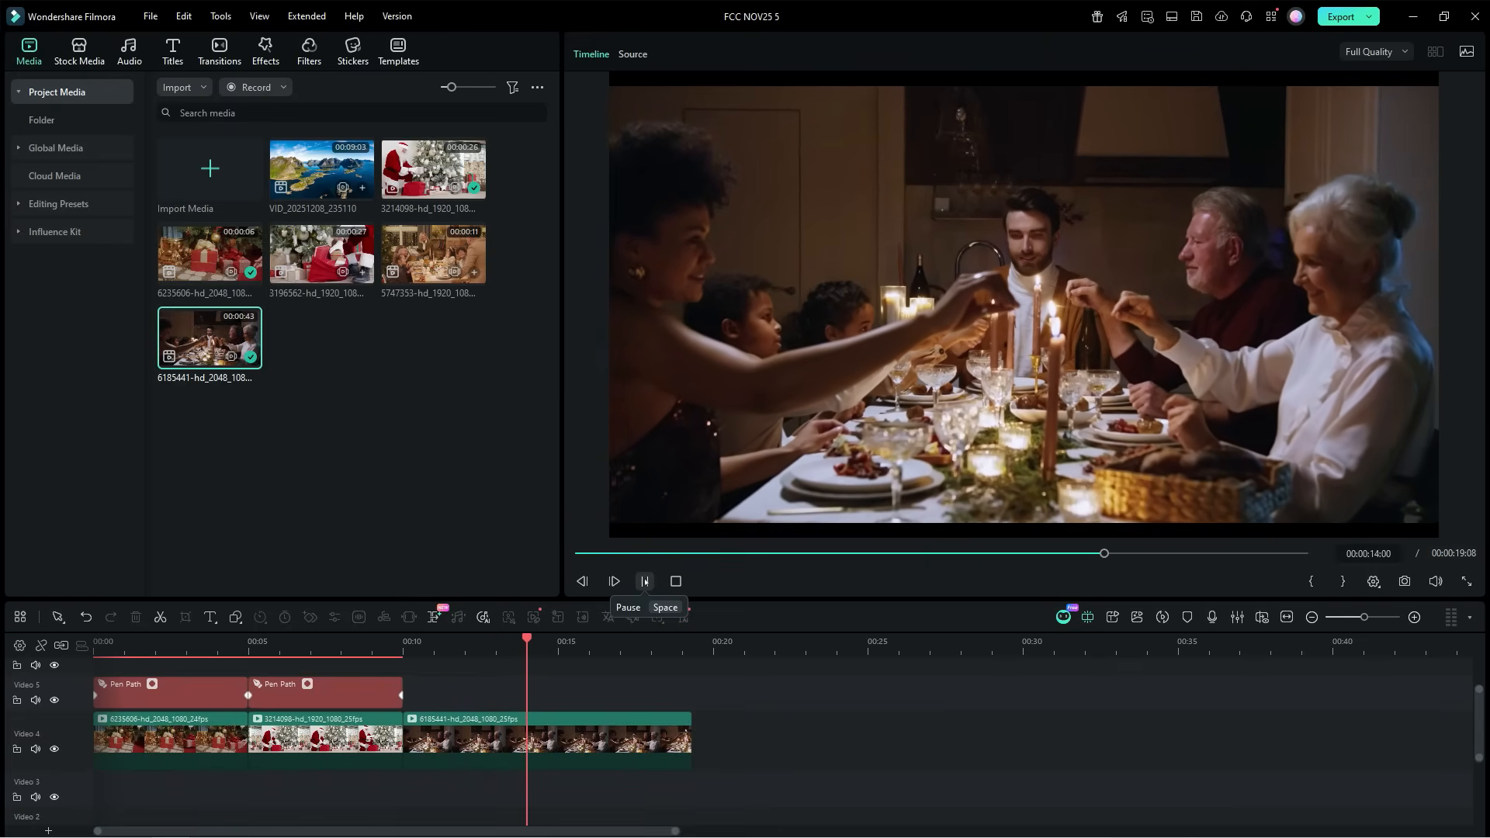
Step: Stop playback and launch AI Video Extend on the candlelit dinner clip
left_click(644, 582)
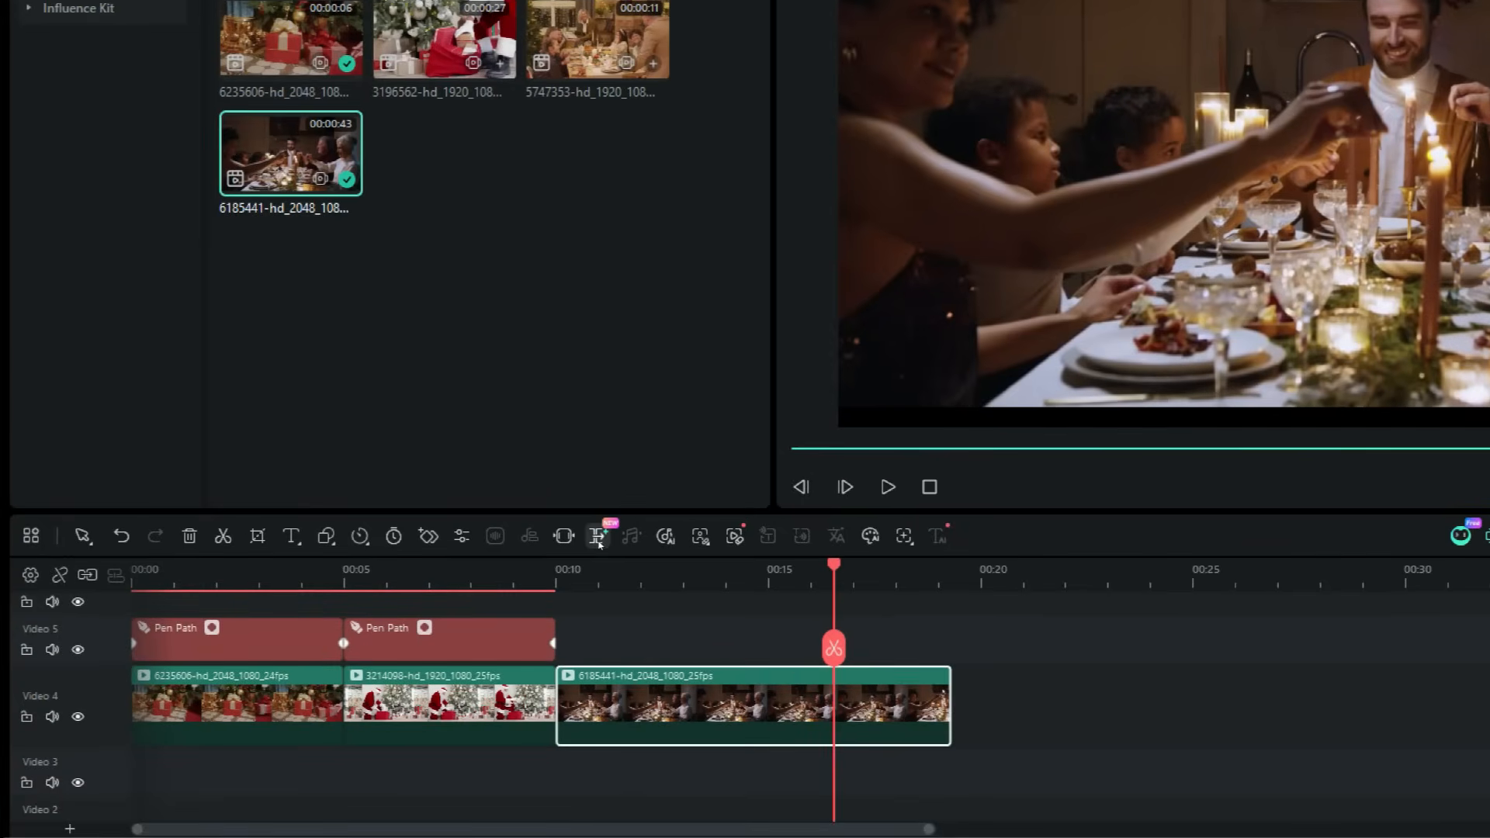
left_click(597, 536)
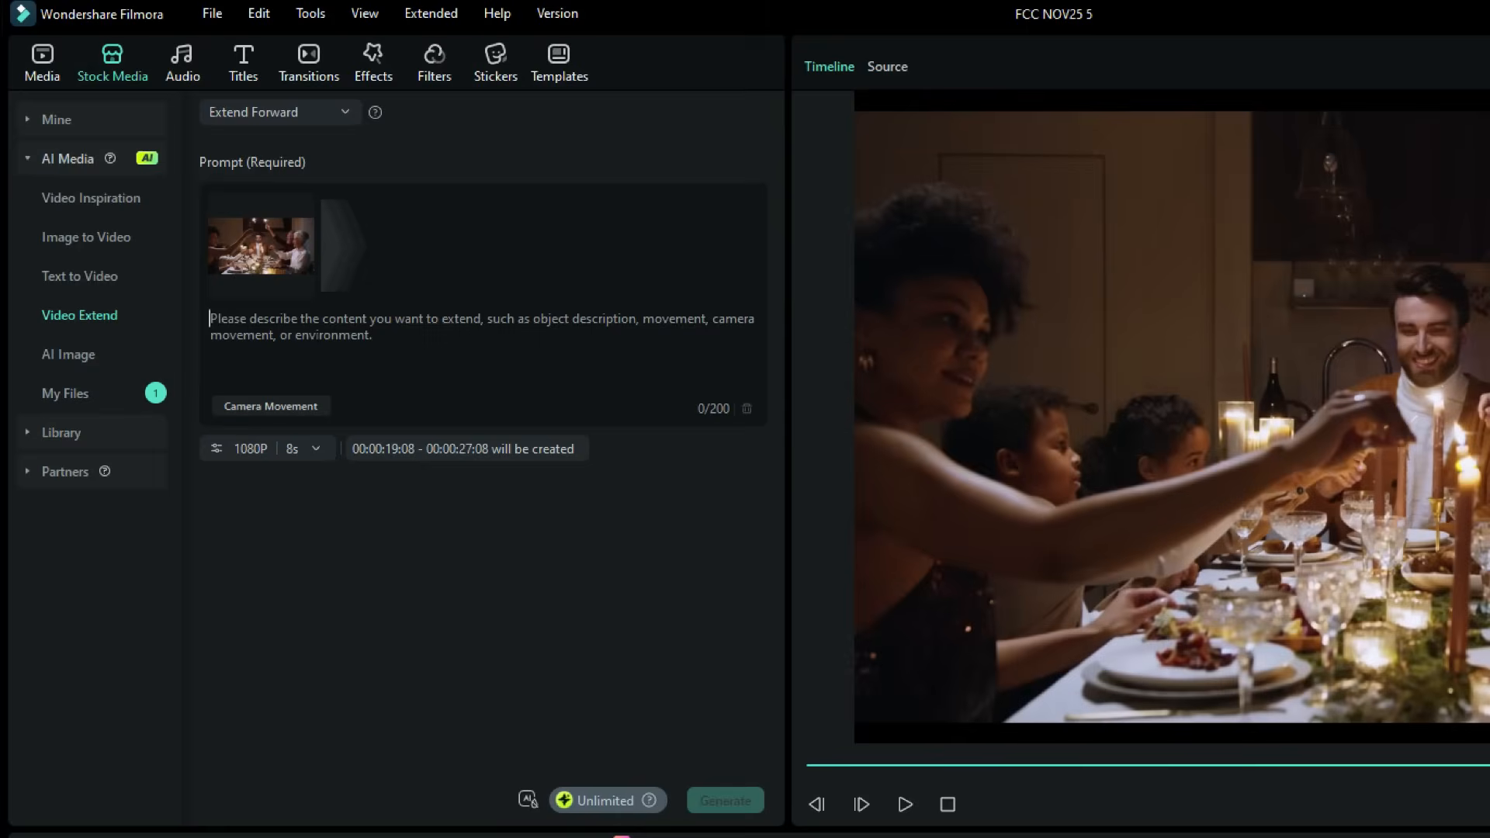
Step: Enter the prompt 'they all exchange christmas gifts', set 720P, and generate the extension
type("they all")
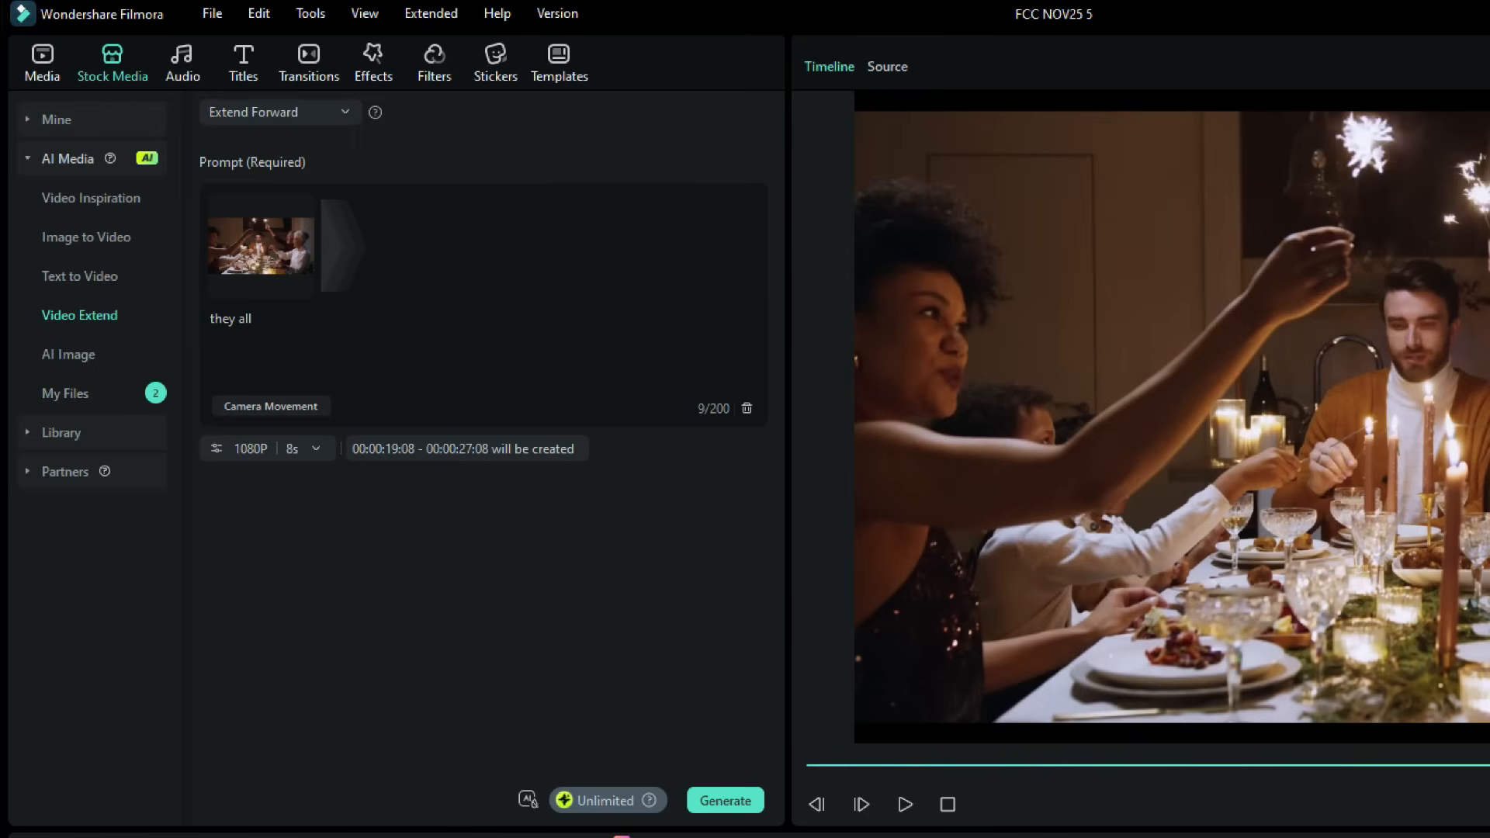
type("exchange")
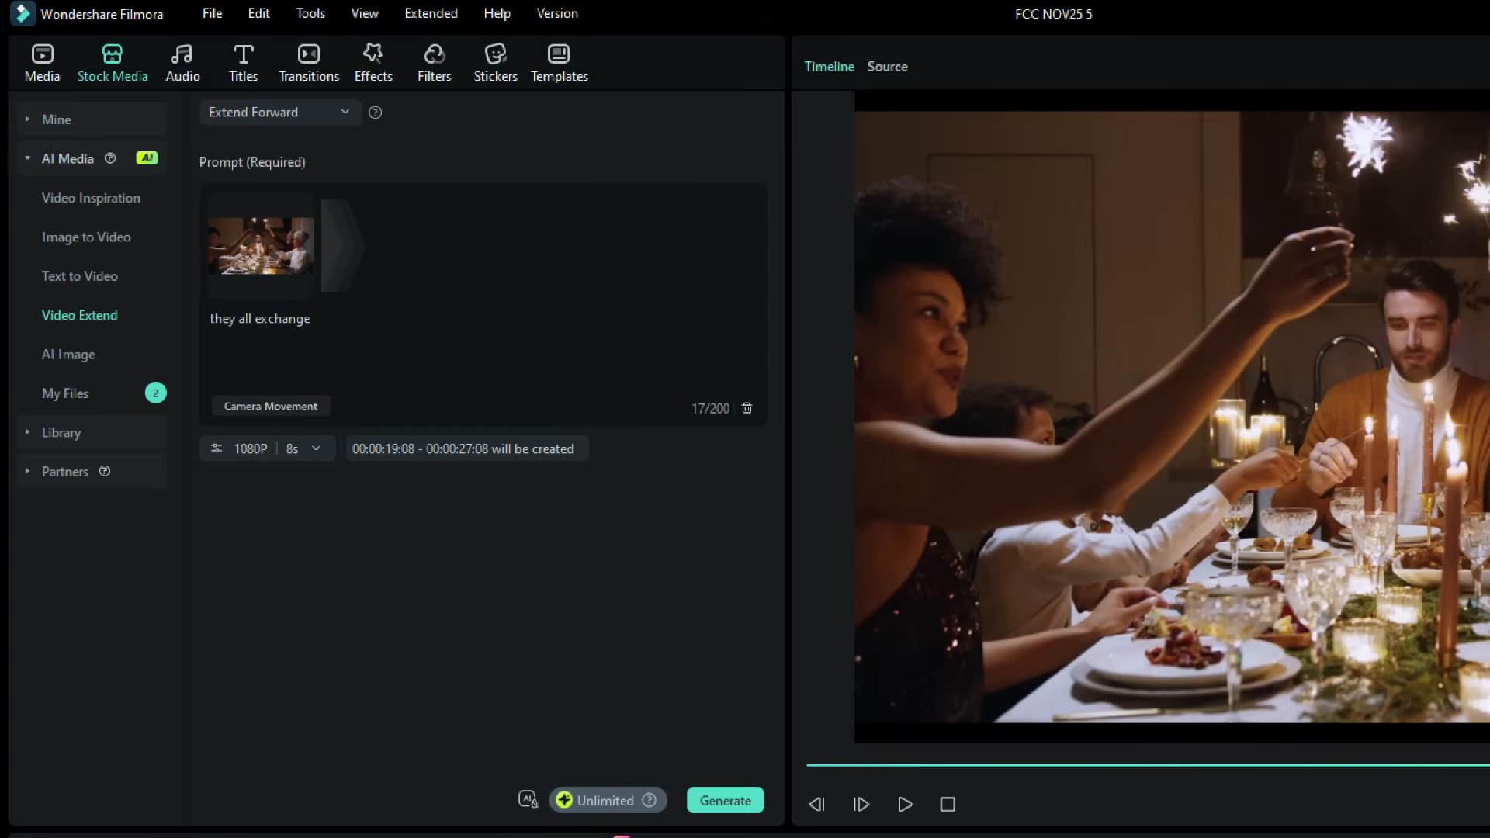
type("christ")
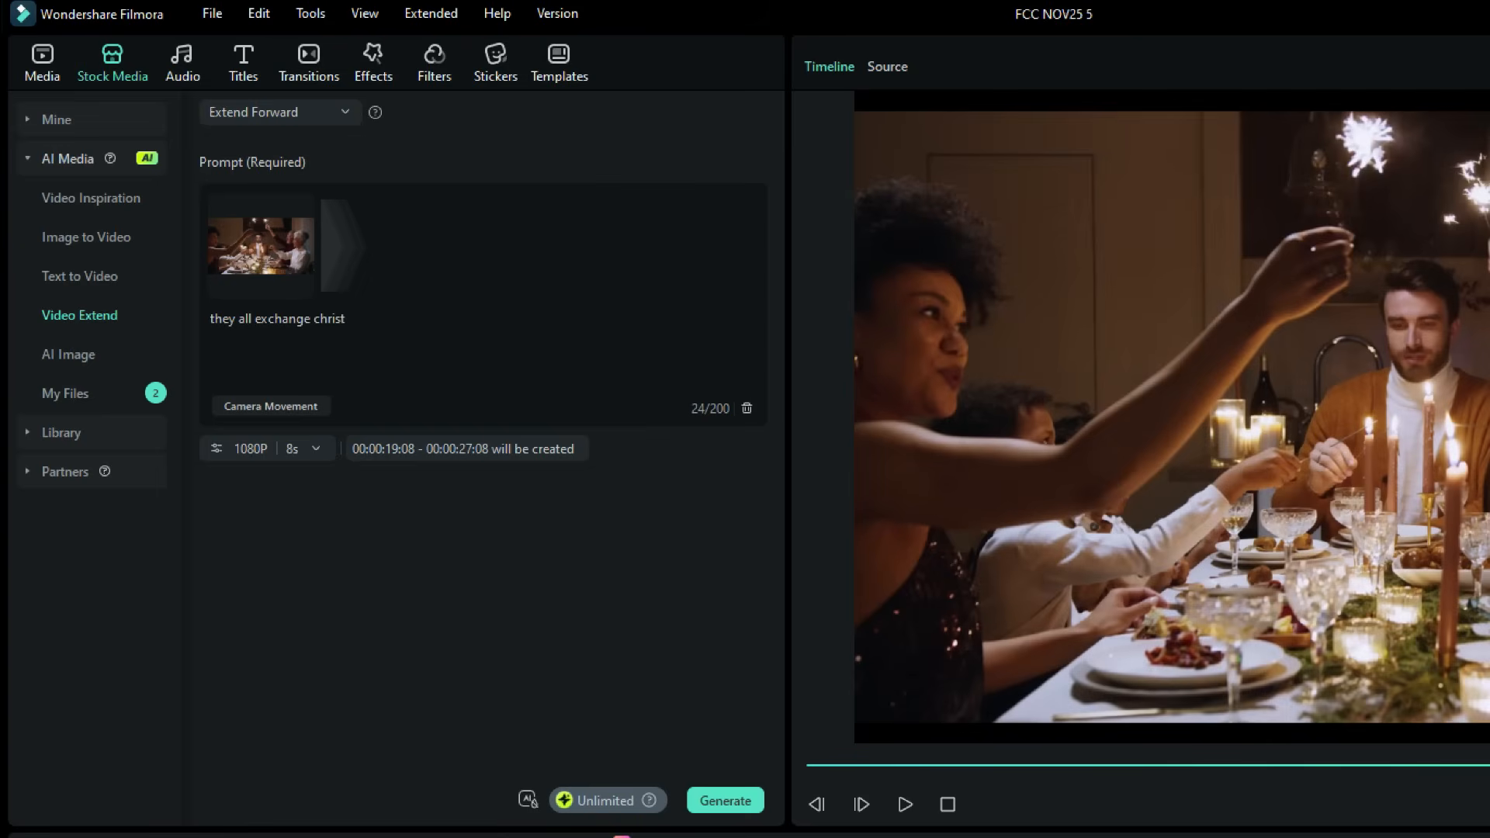
type("mas gifts")
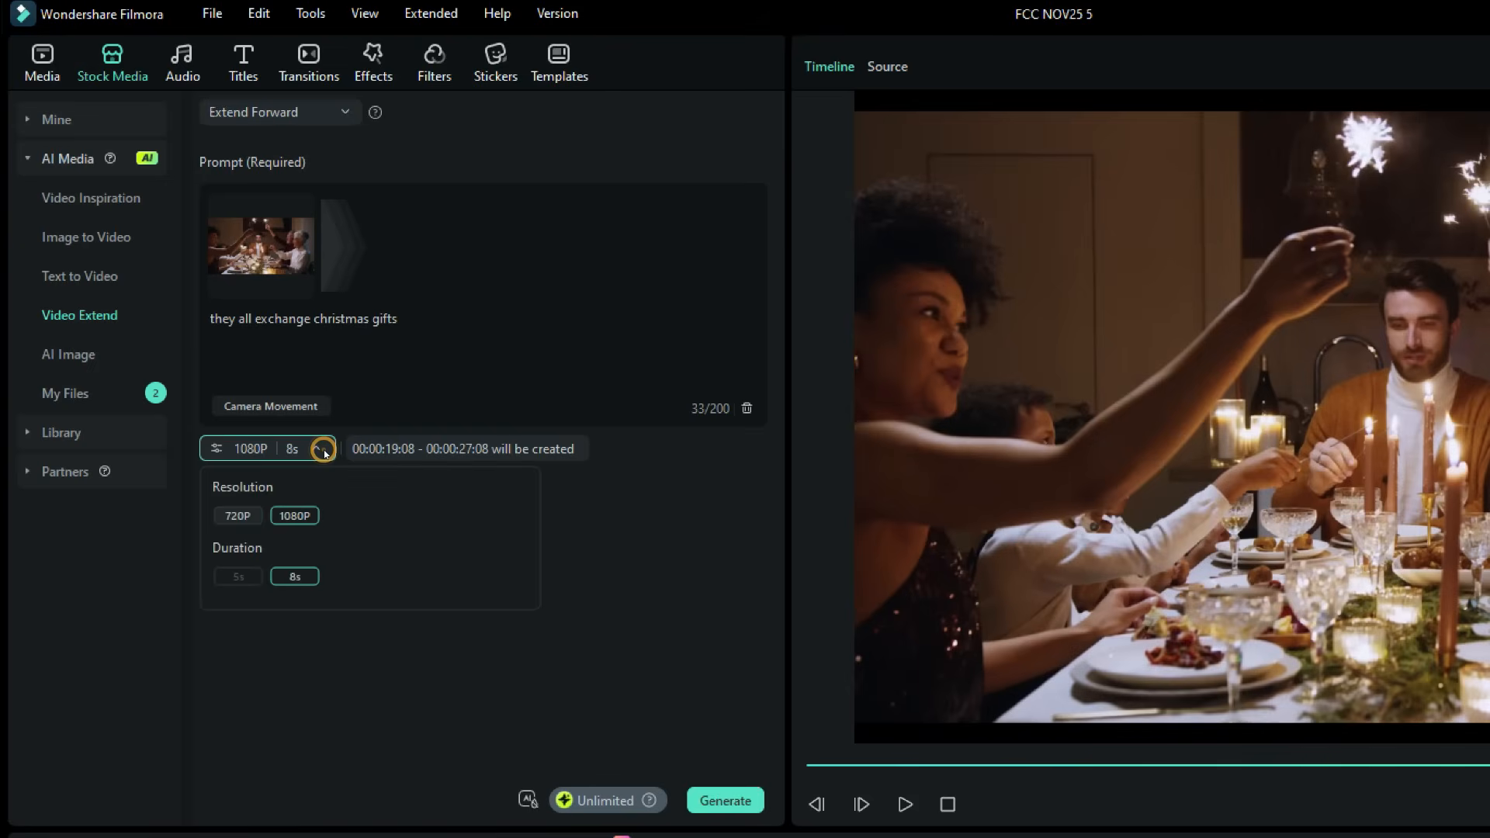
left_click(237, 516)
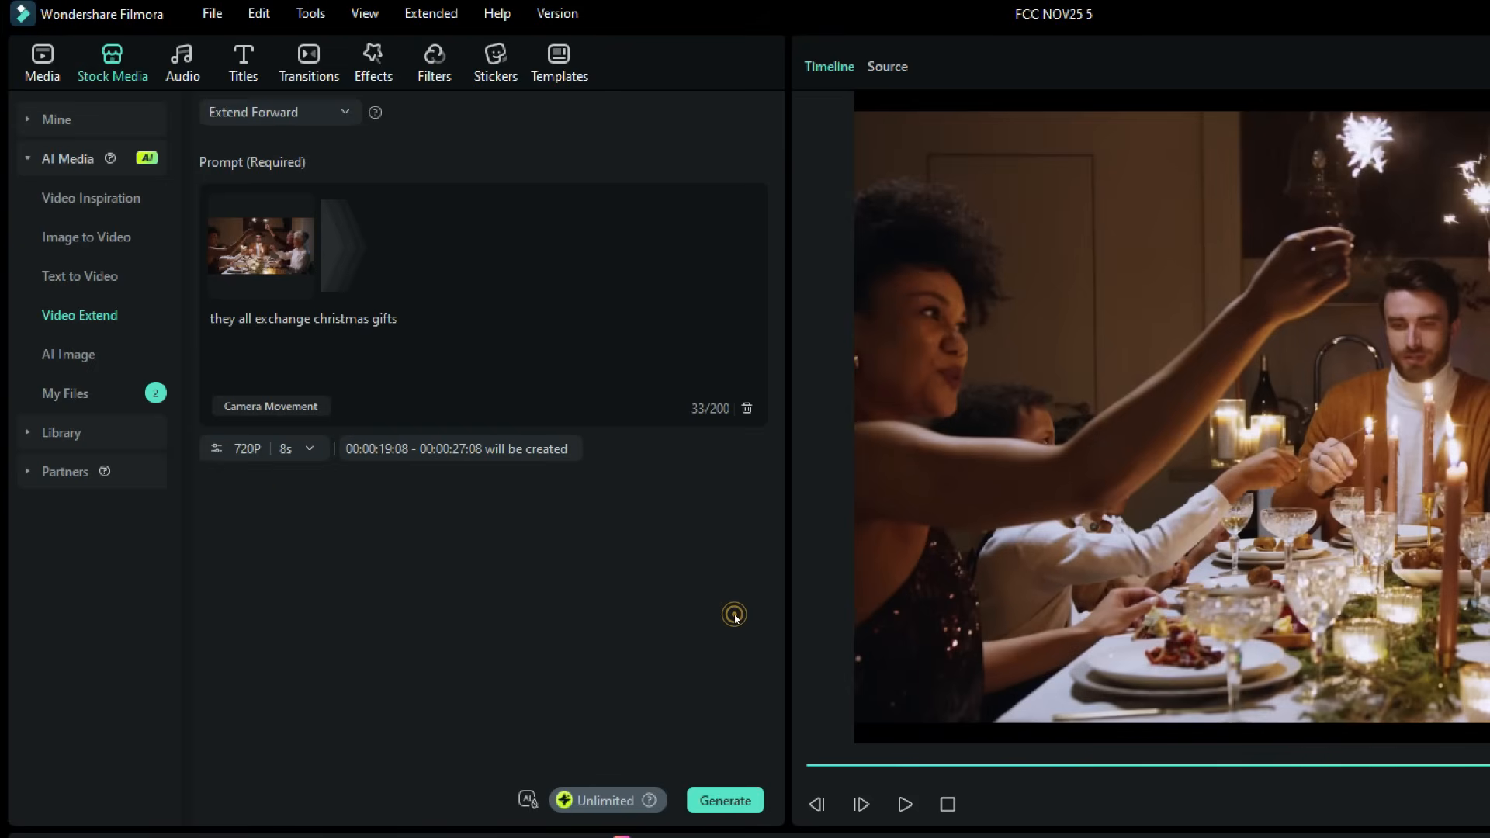
left_click(725, 800)
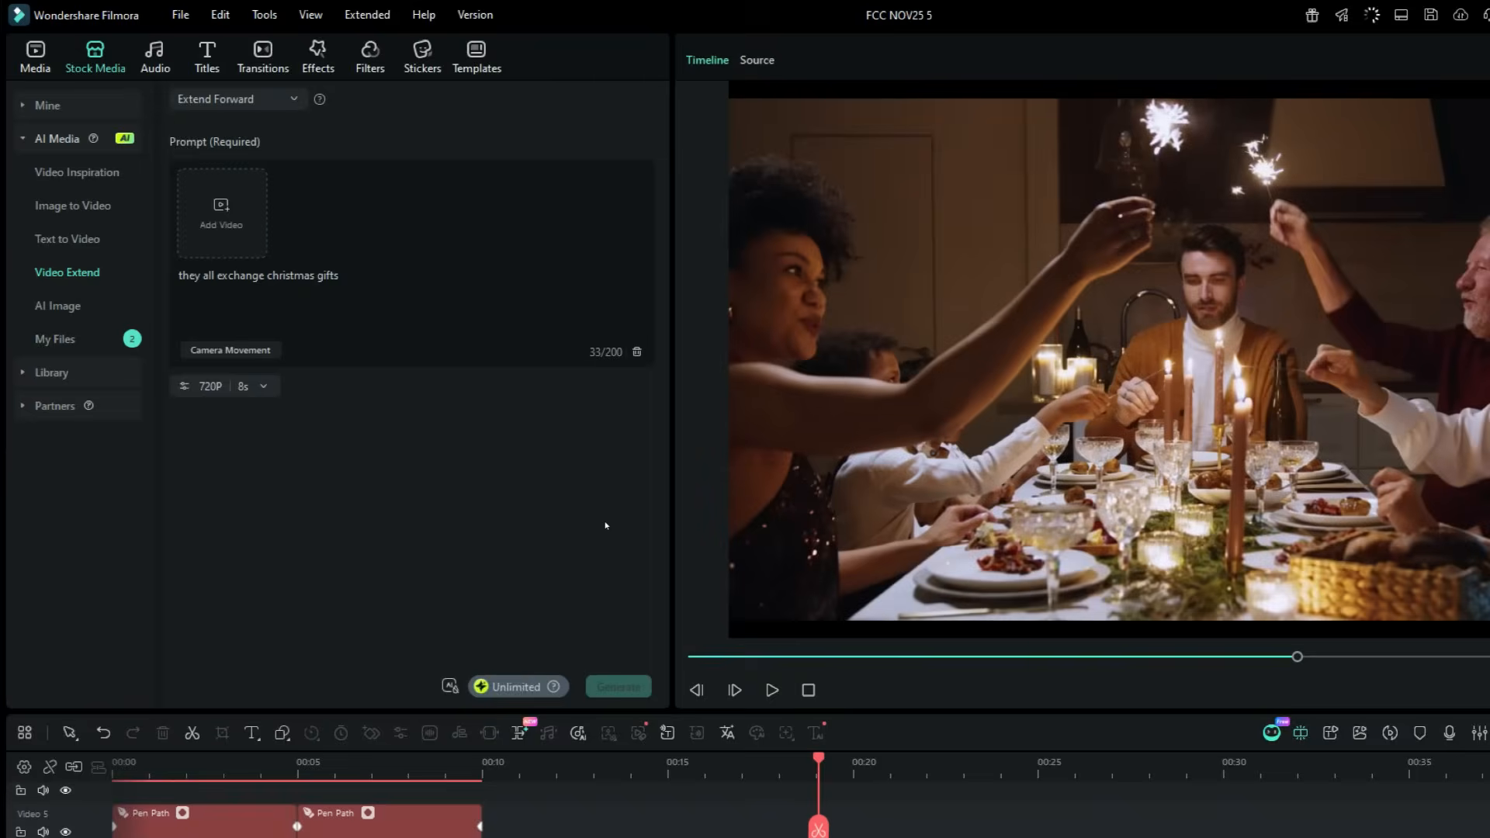
Step: Switch back to the Media library and dismiss the generation-completed notice
left_click(618, 686)
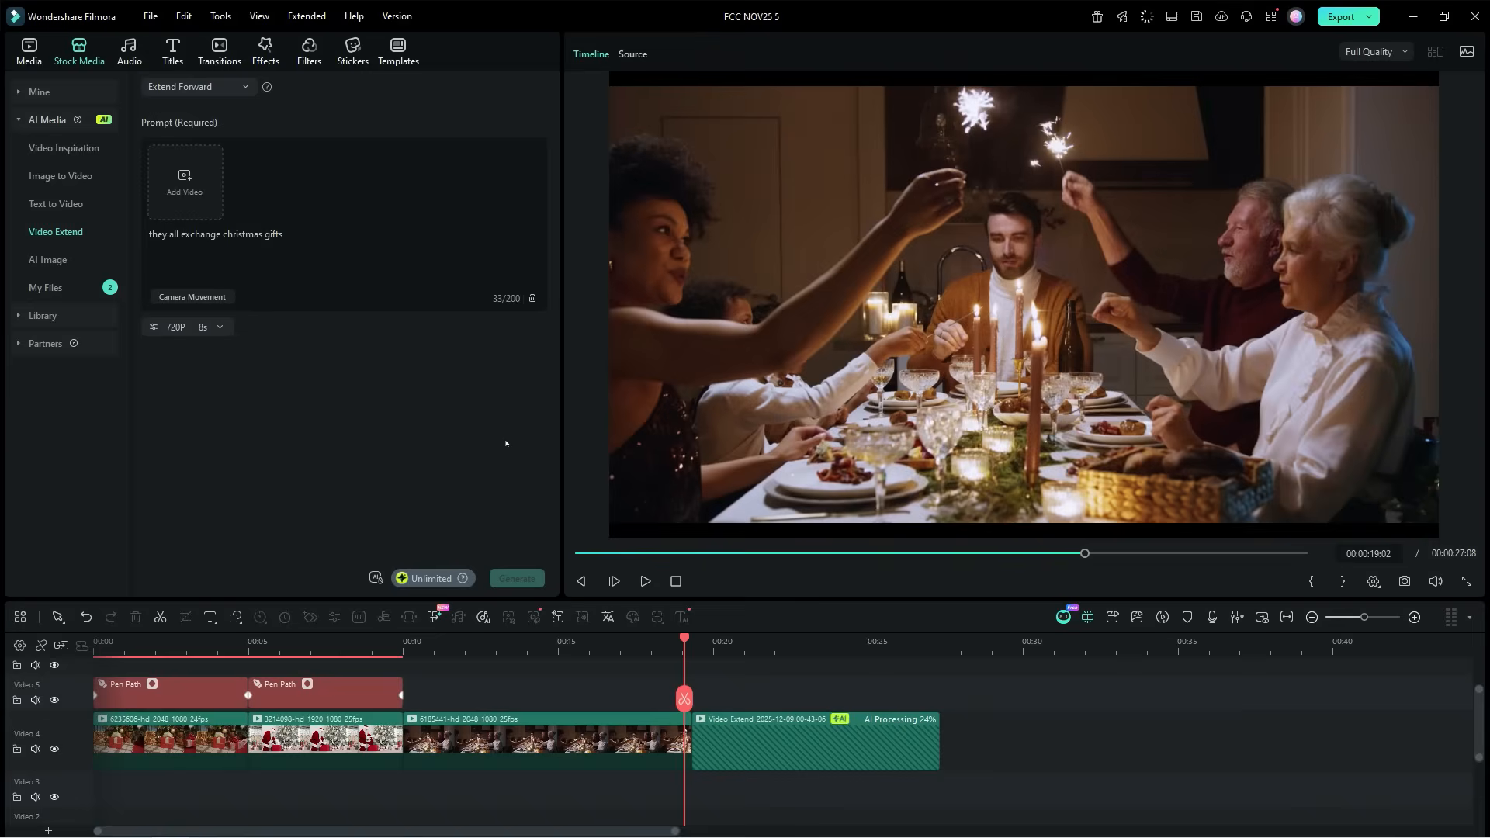
left_click(29, 46)
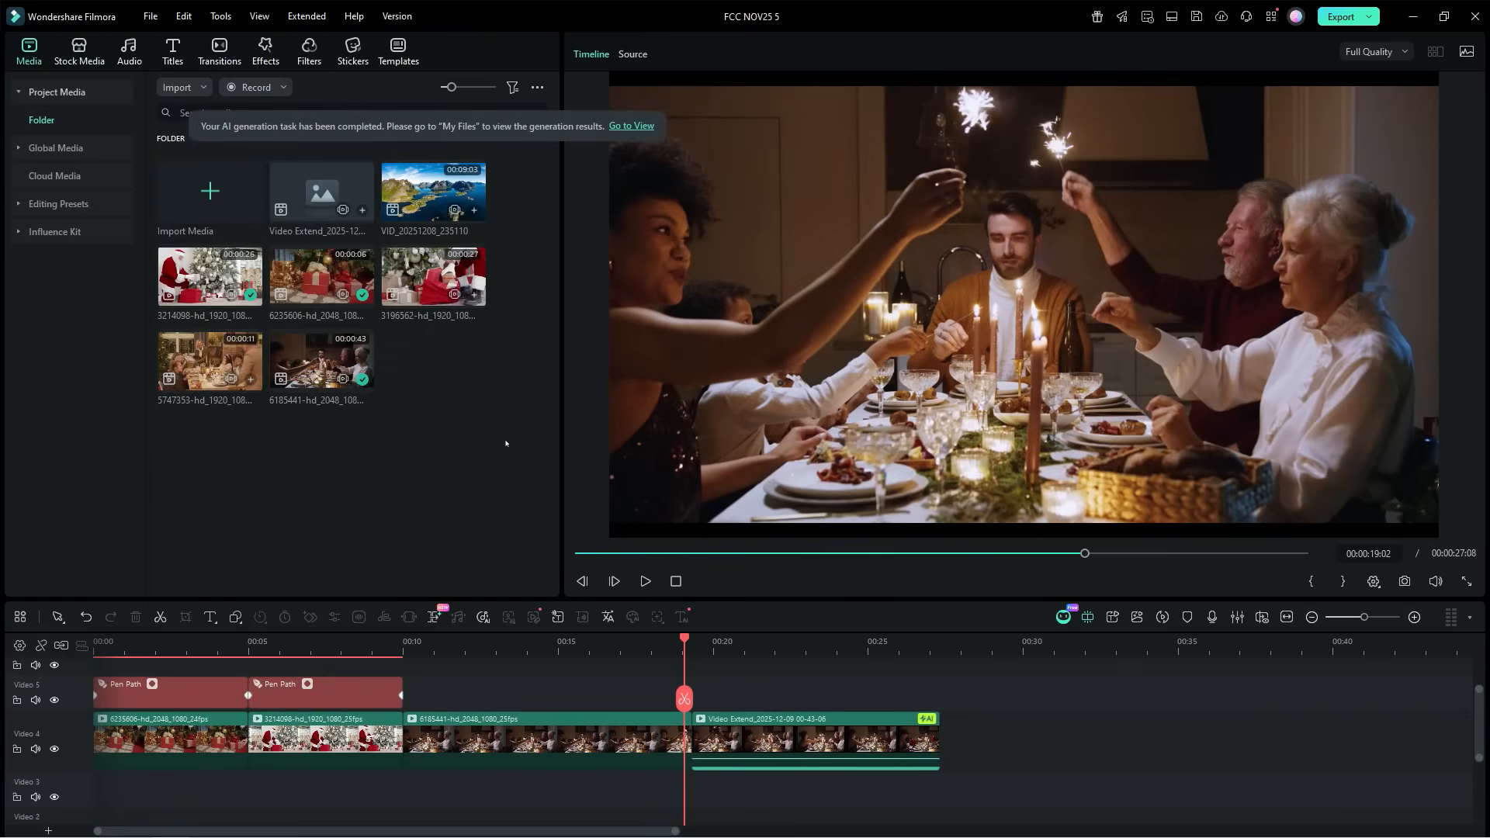
left_click(645, 581)
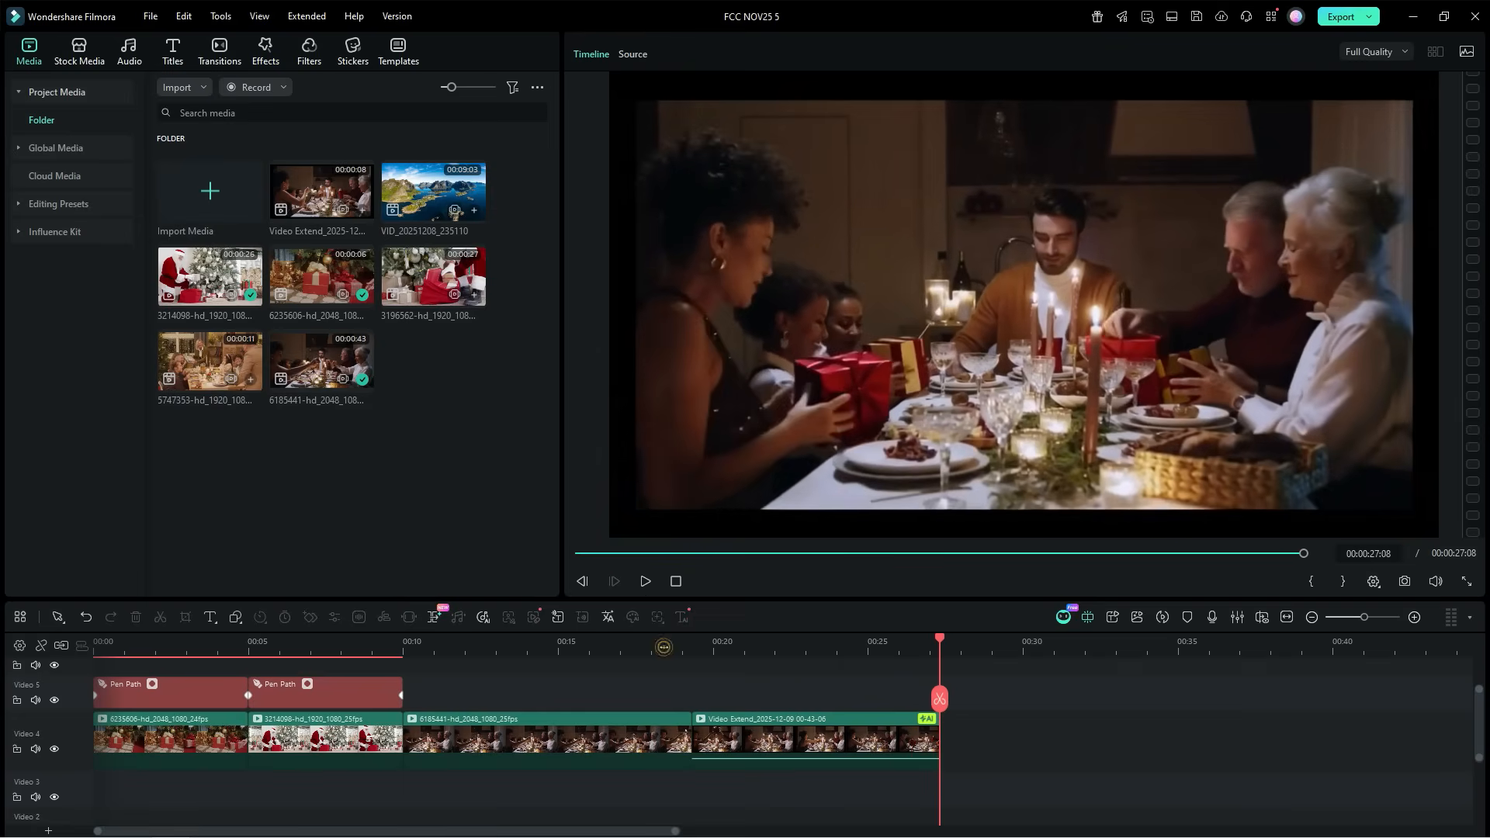
left_click(645, 581)
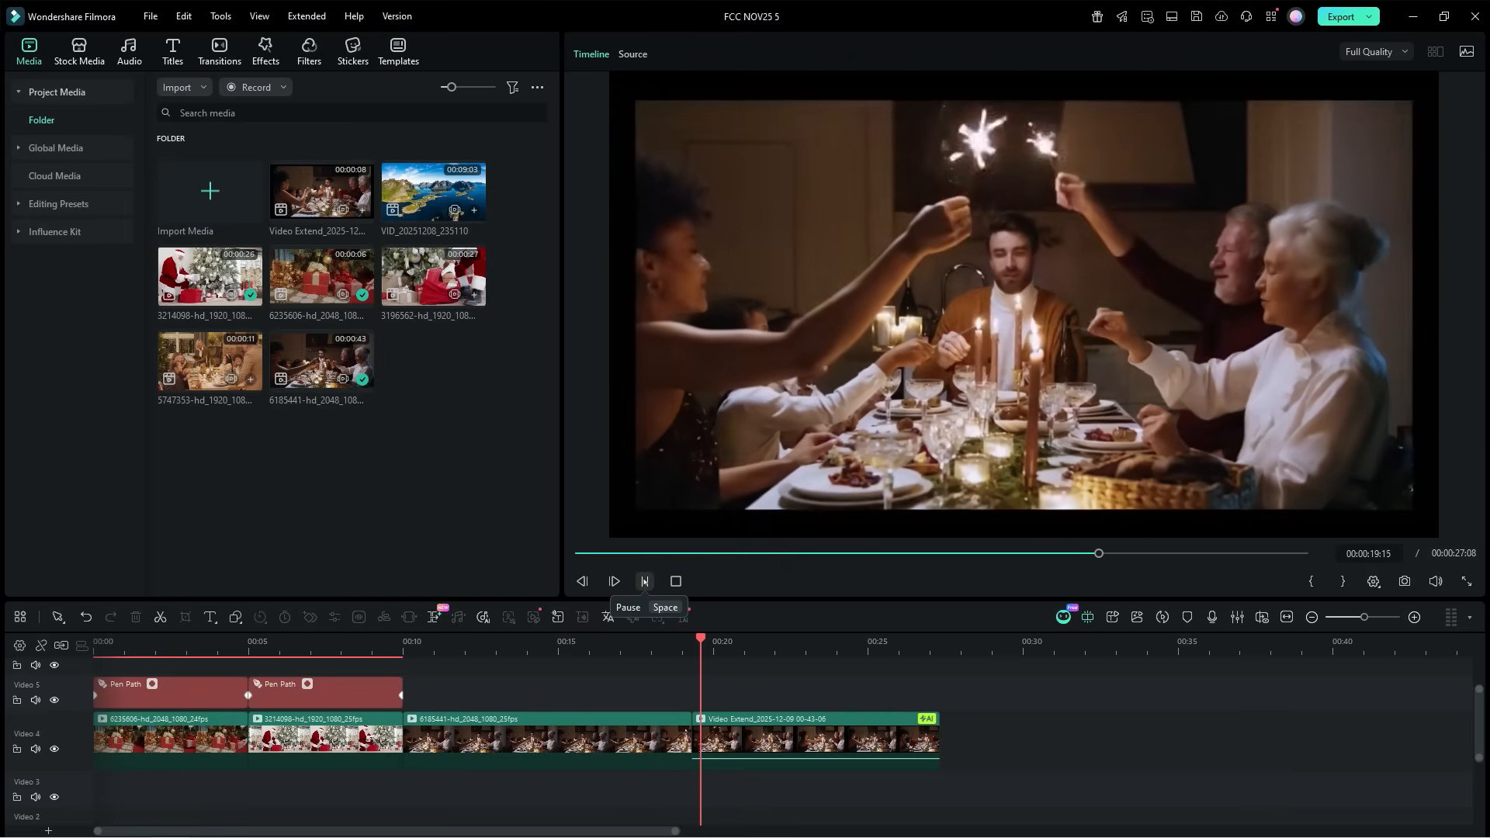